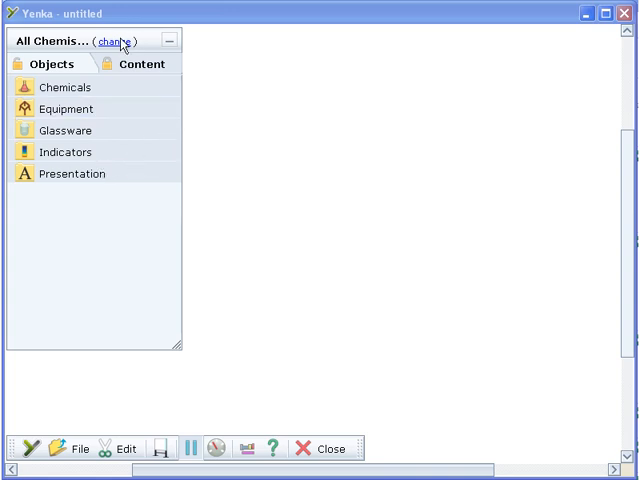
- Set the object library topic to All Chemistry and place a standard beaker on the workspace
click(116, 41)
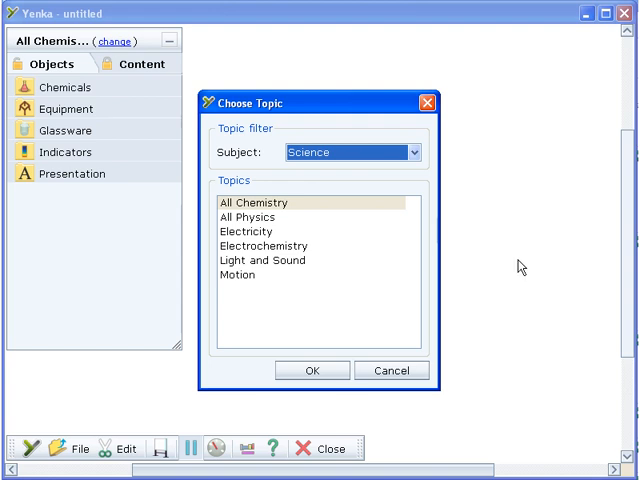
mouse_move(310, 208)
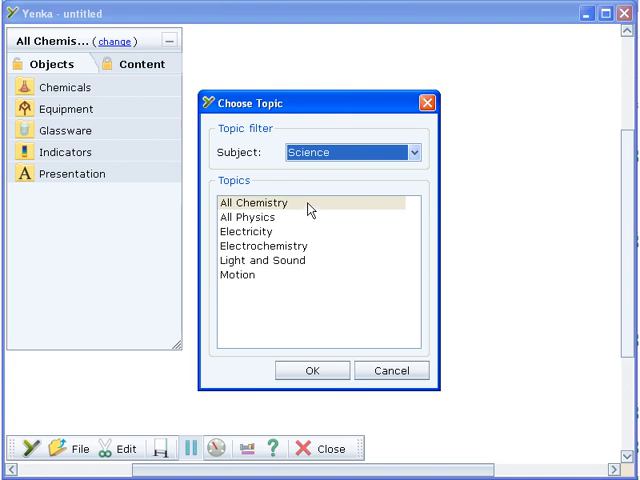
click(253, 202)
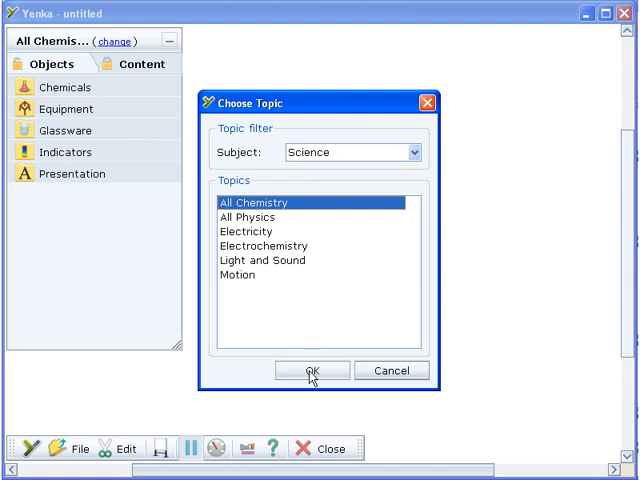
click(311, 370)
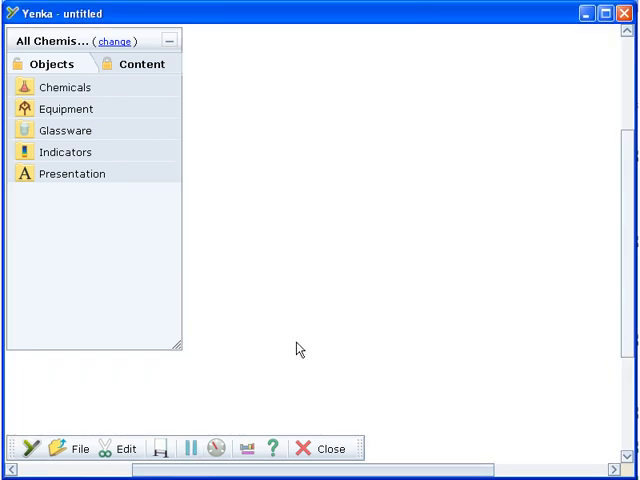
mouse_move(61, 62)
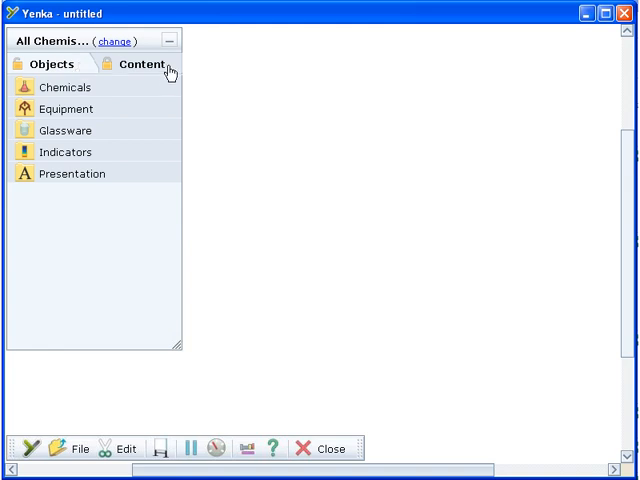
click(142, 64)
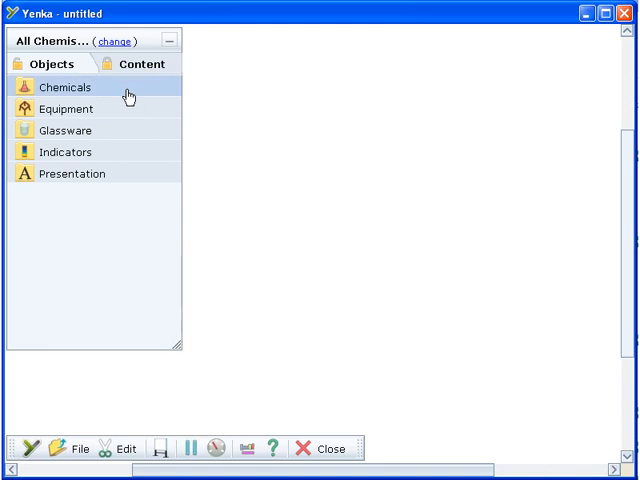
click(72, 173)
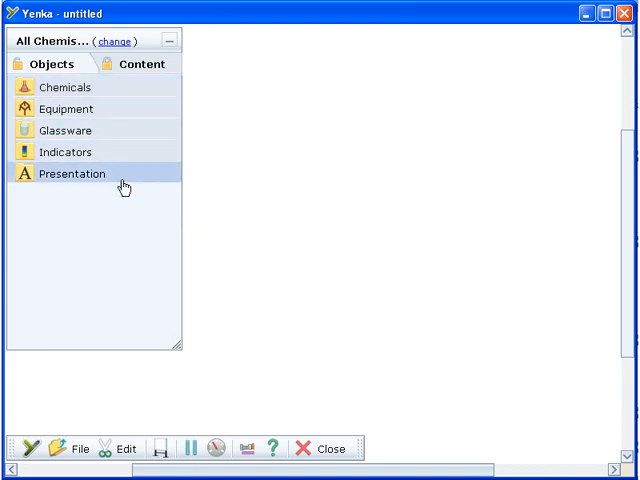
click(65, 130)
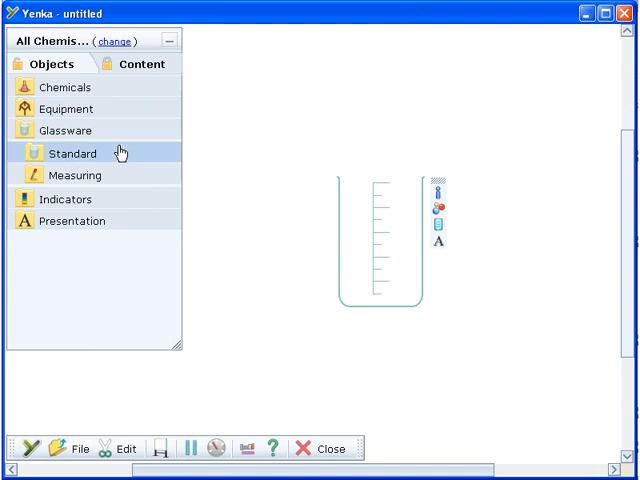
- Collapse Glassware and expand Chemicals to show the acids
click(65, 130)
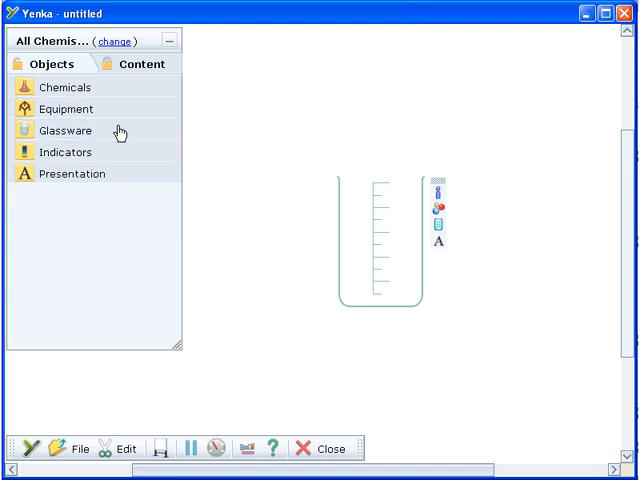
click(65, 87)
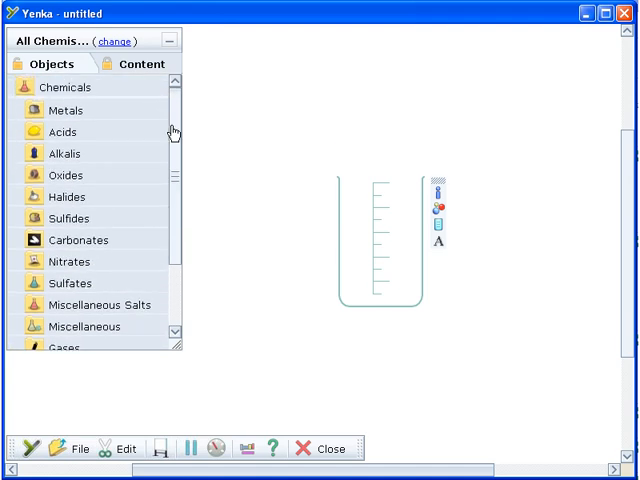
click(62, 131)
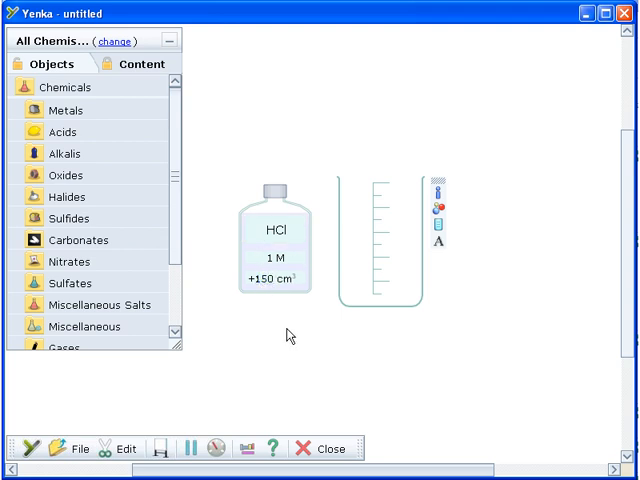
mouse_move(280, 193)
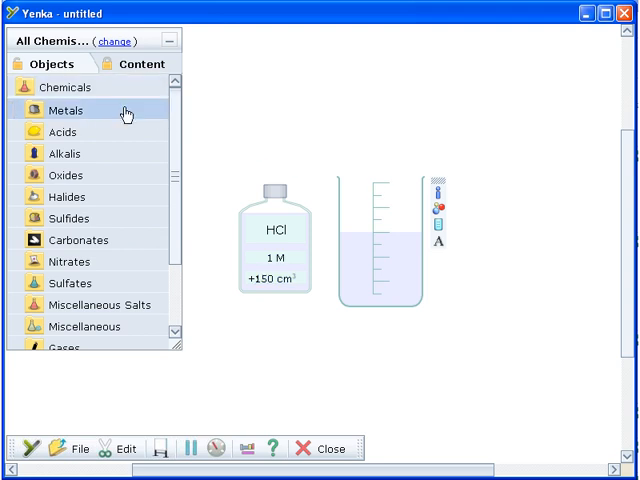
- Show the metals and open the Atom Viewer on the reacting beaker
click(65, 110)
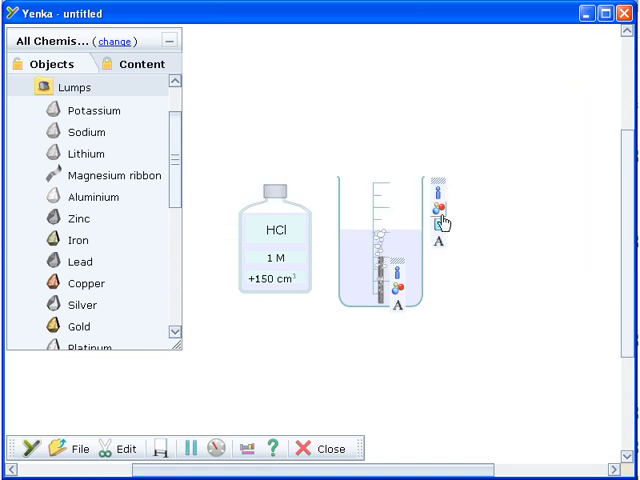
click(437, 212)
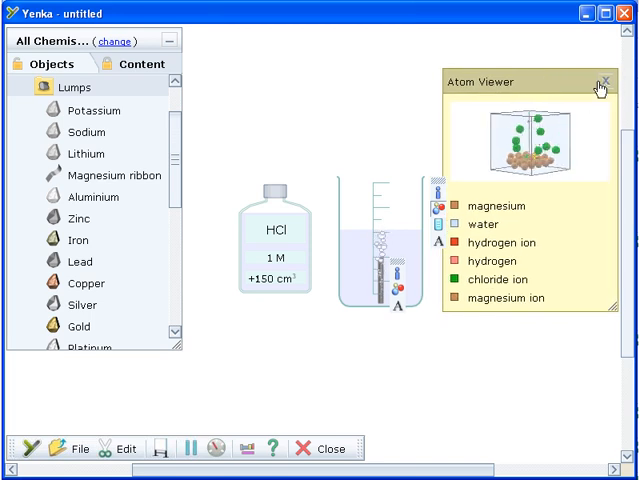
click(604, 81)
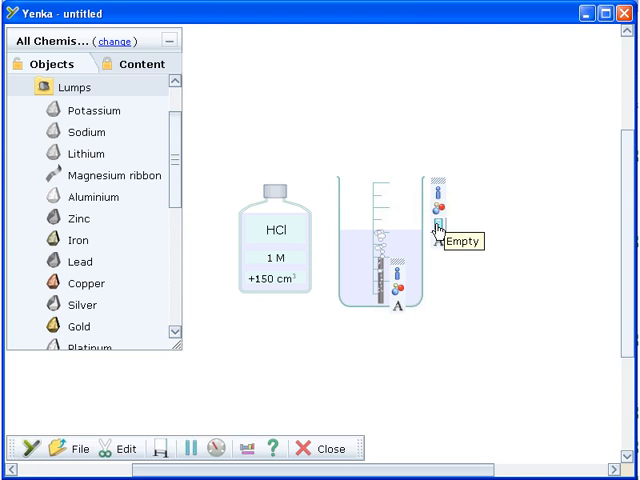